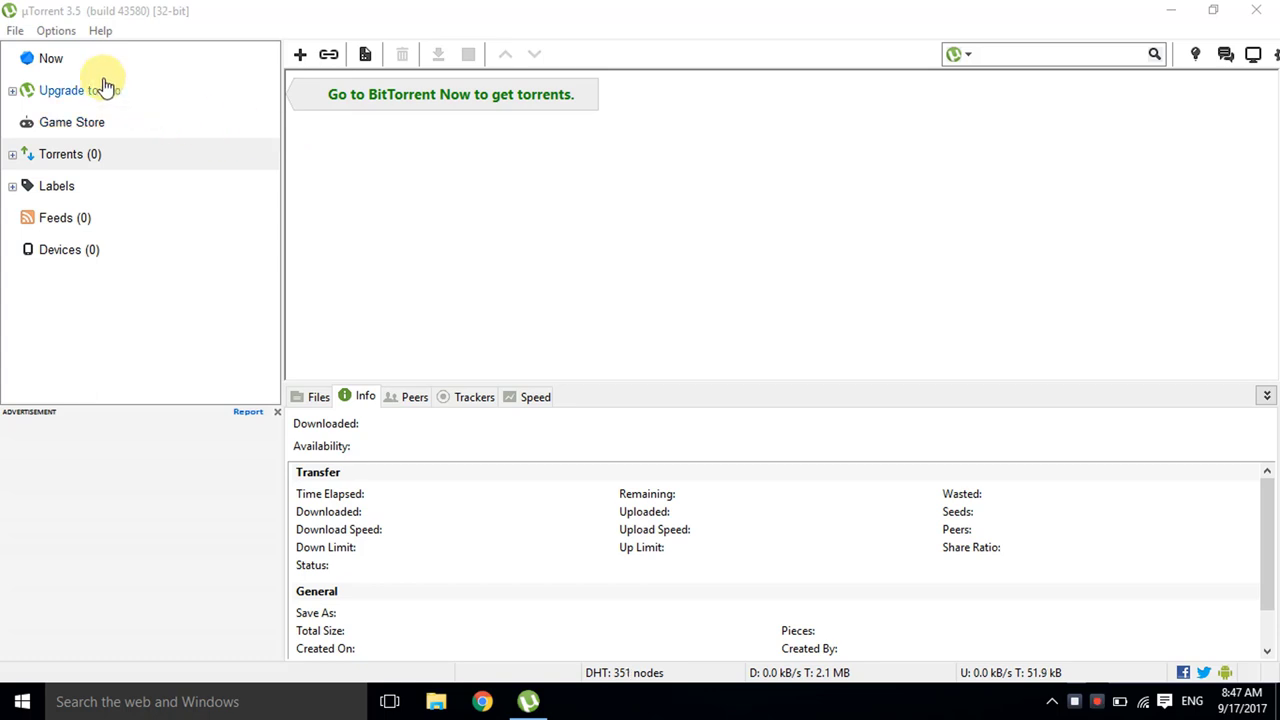
Bring up the Options menu from the uTorrent menu bar
click(56, 30)
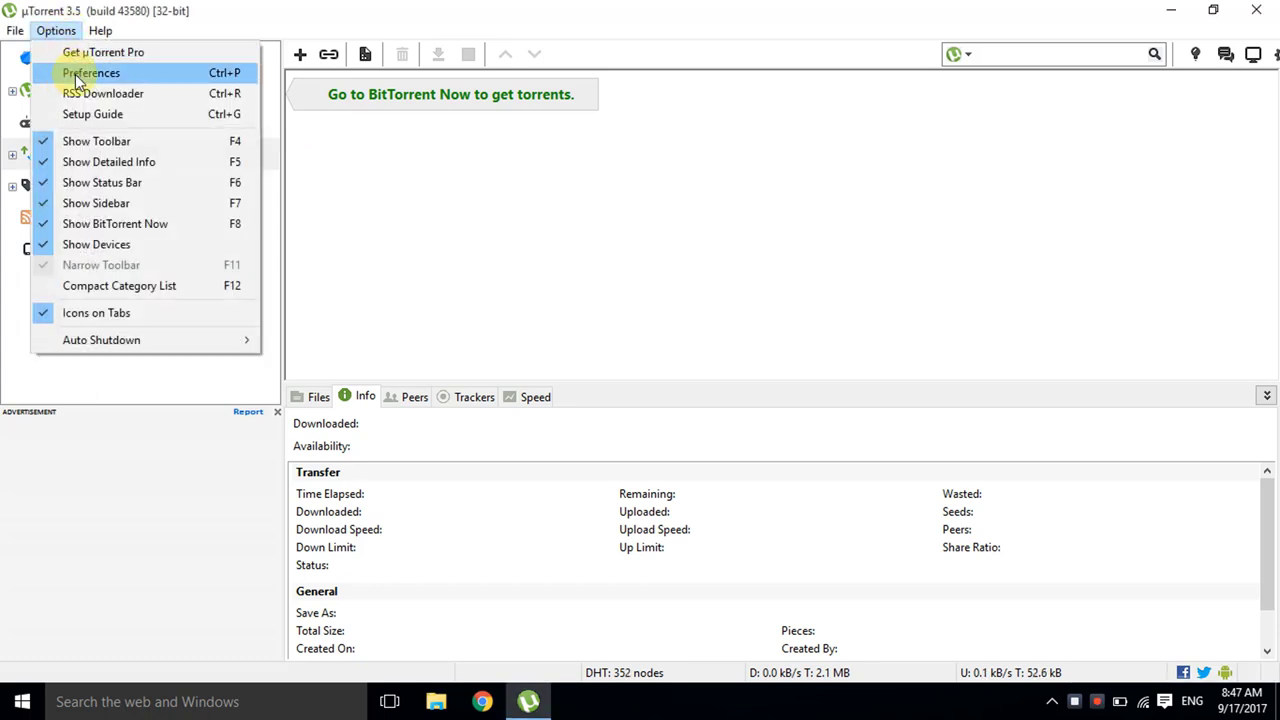
In Preferences, enable the transfer cap and set its limit type to Downloads only
click(92, 72)
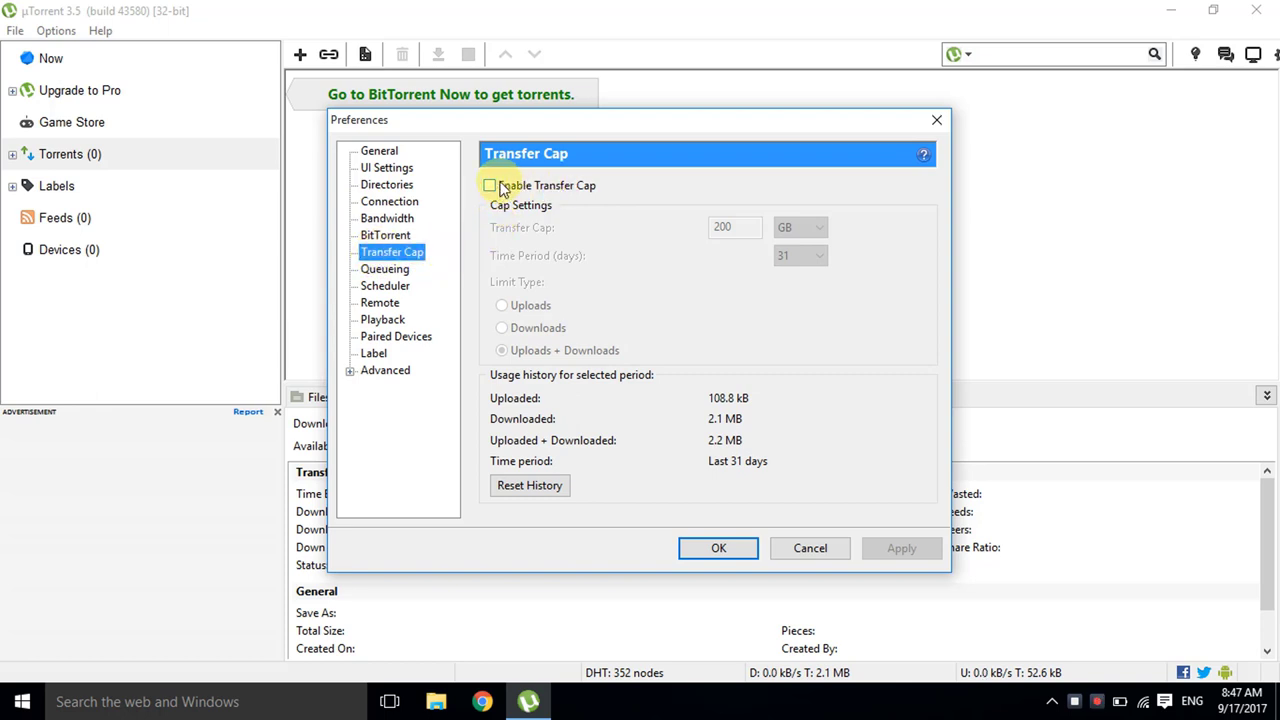
click(490, 184)
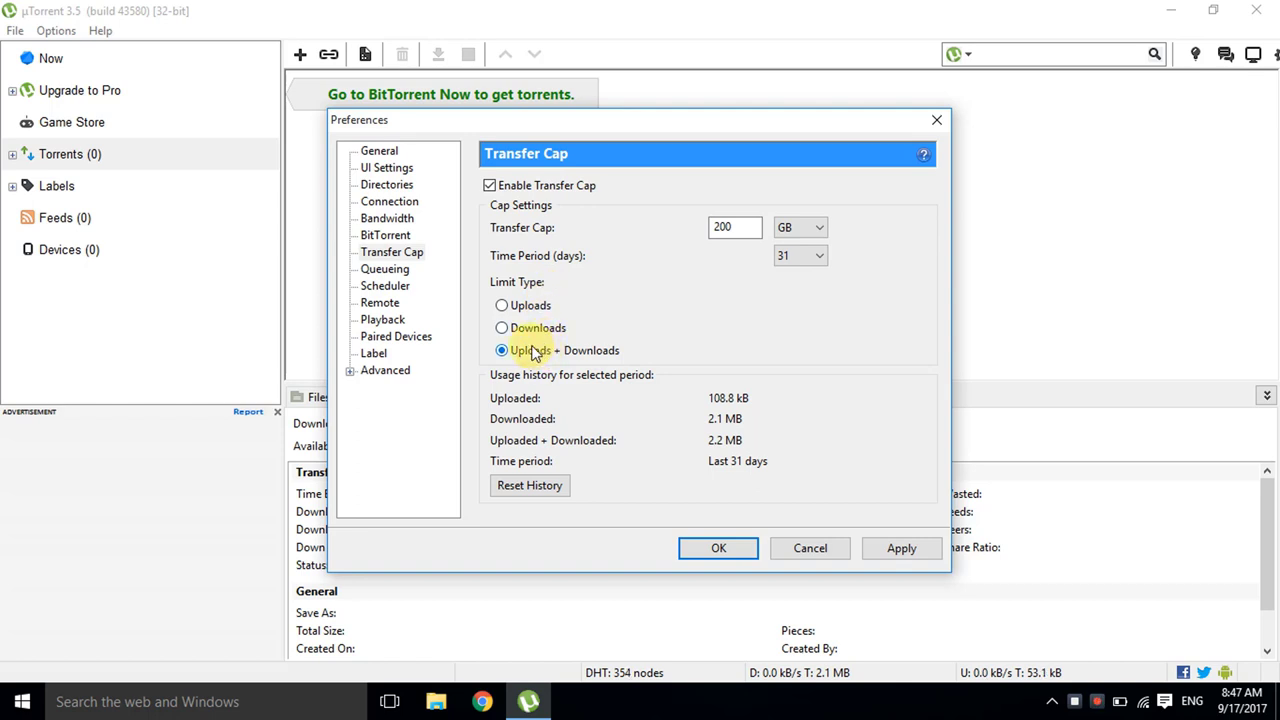
click(500, 328)
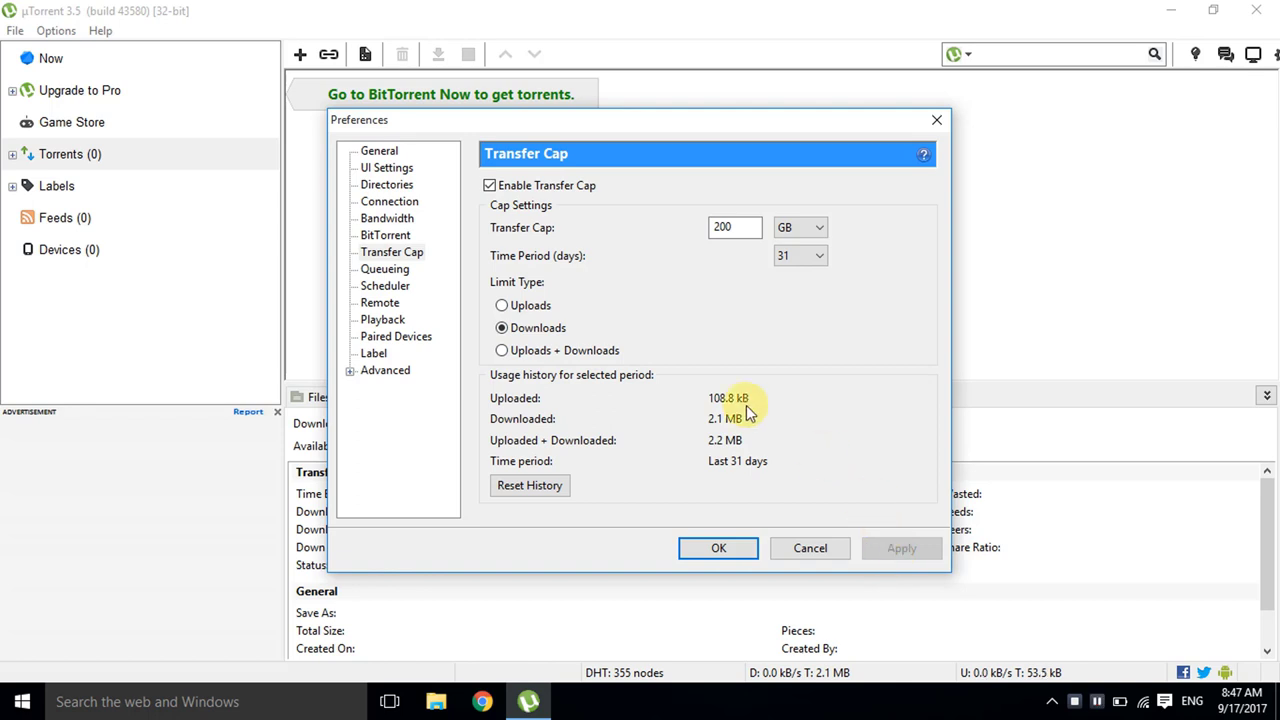
mouse_move(450, 278)
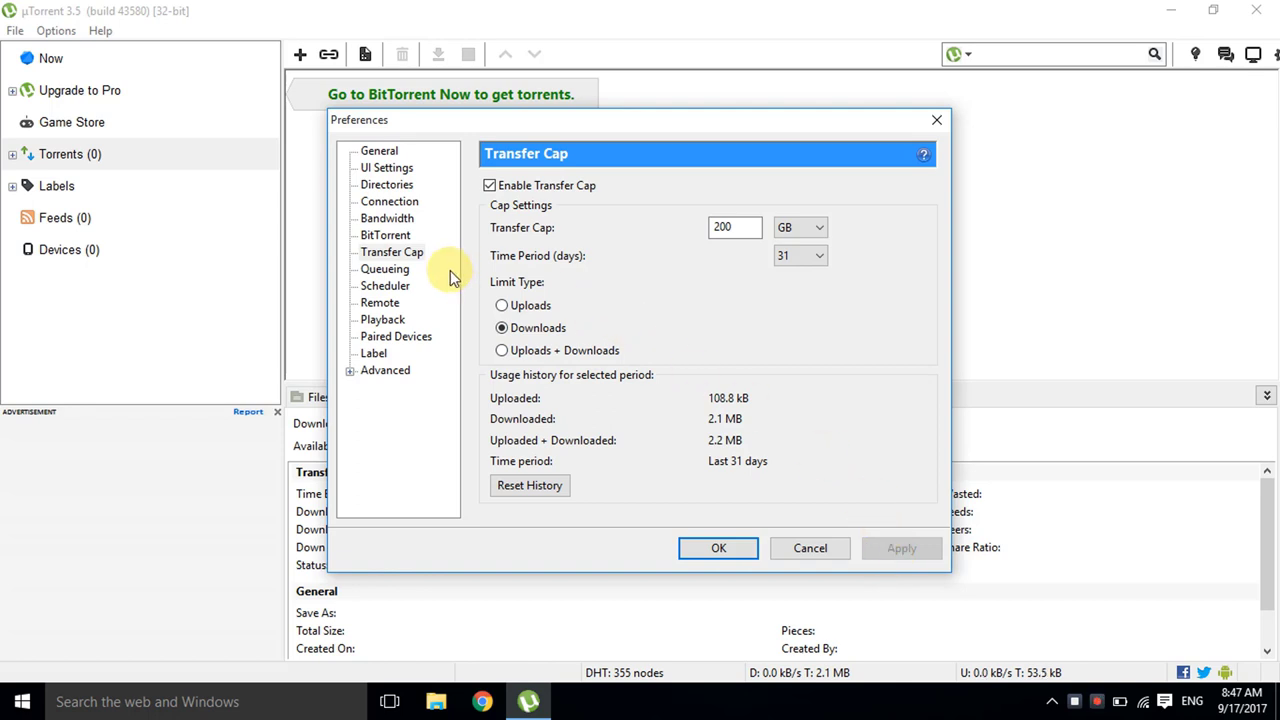
In Queueing settings, change the minimum seeding ratio from 200 to 0
click(384, 268)
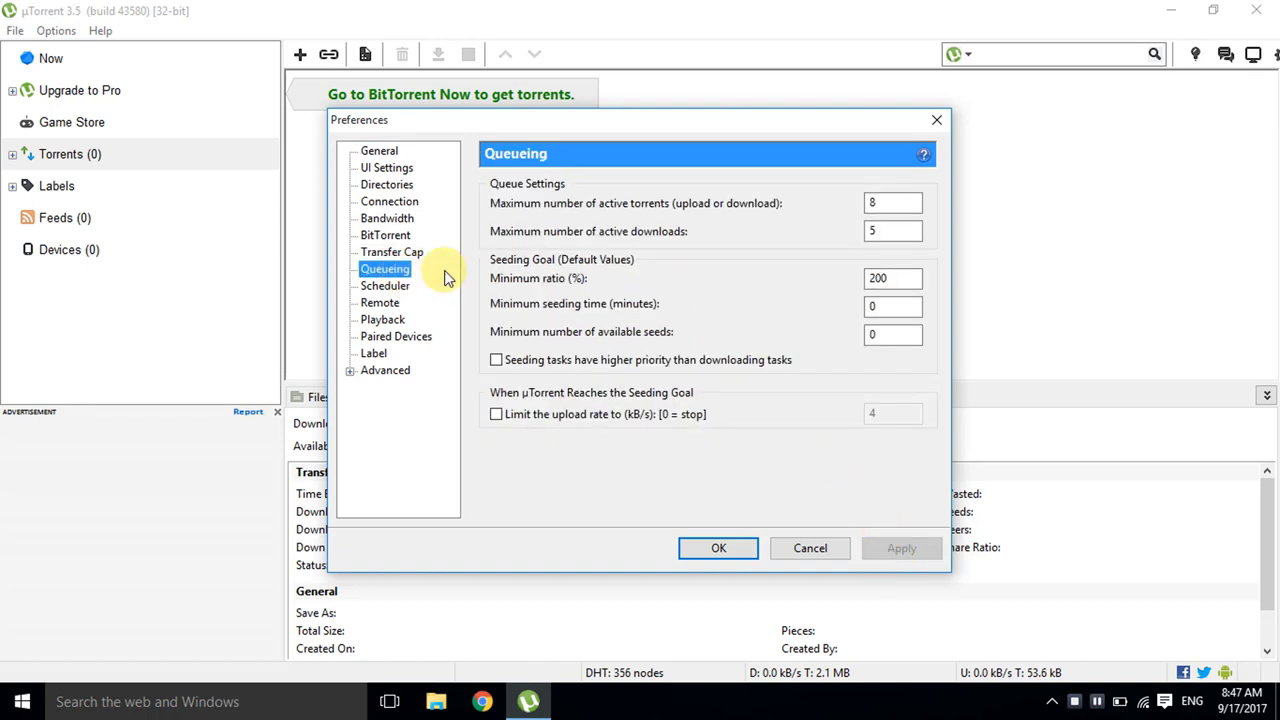
mouse_move(618, 210)
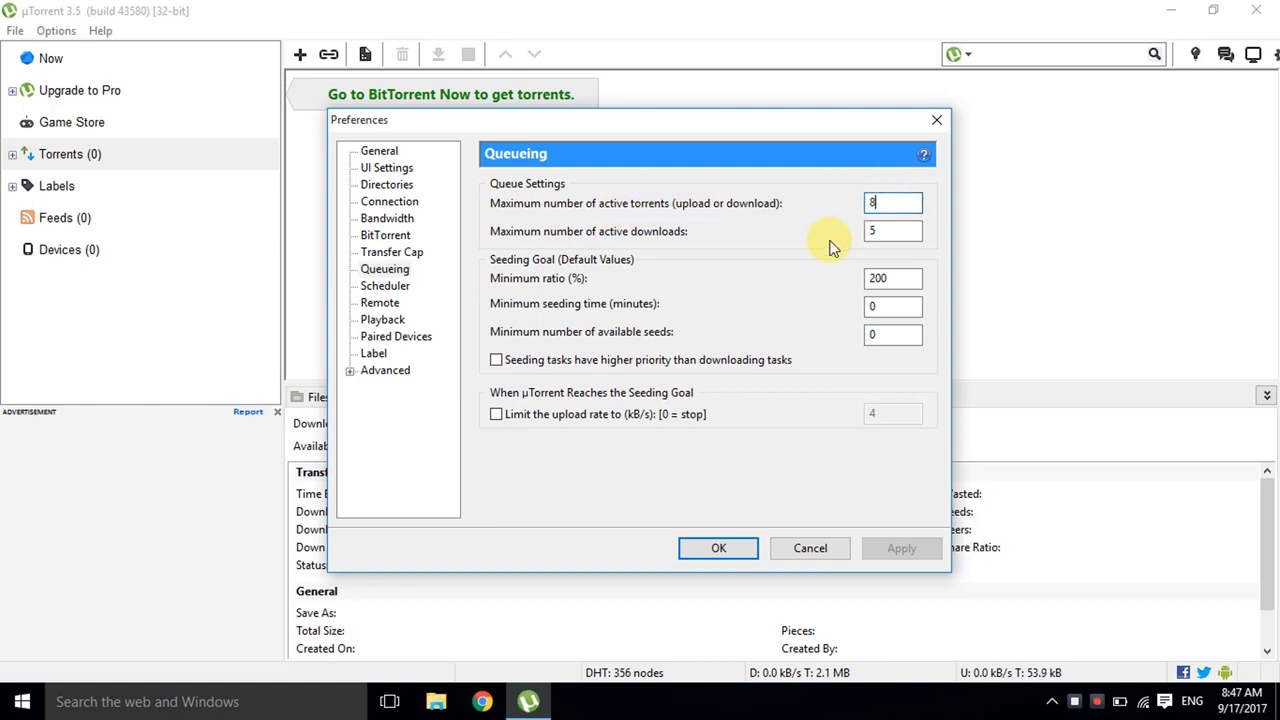
mouse_move(616, 244)
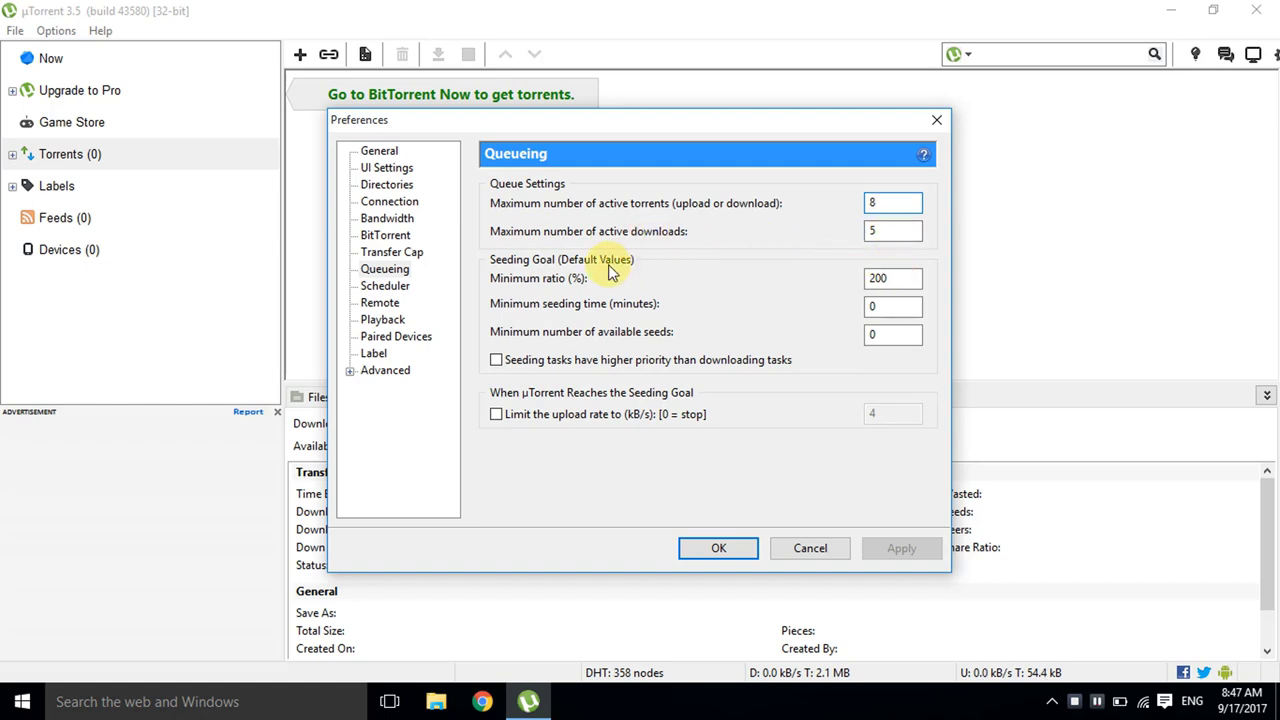
mouse_move(576, 290)
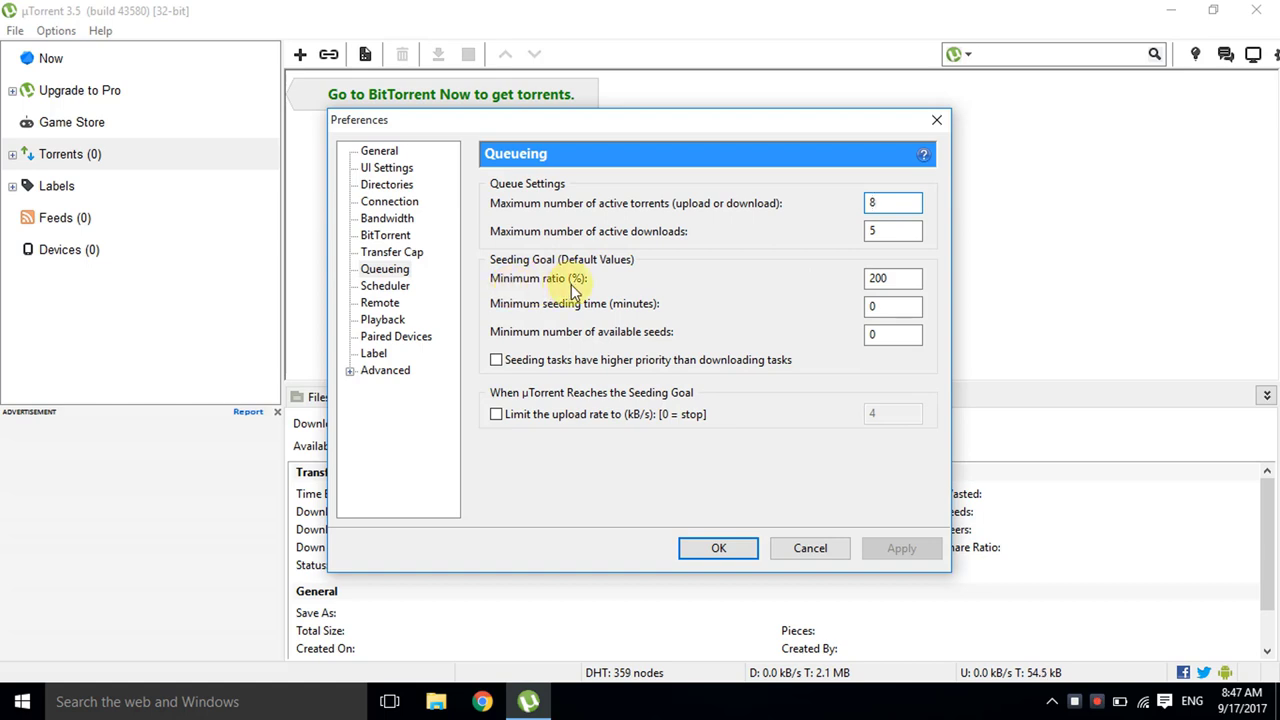
click(892, 278)
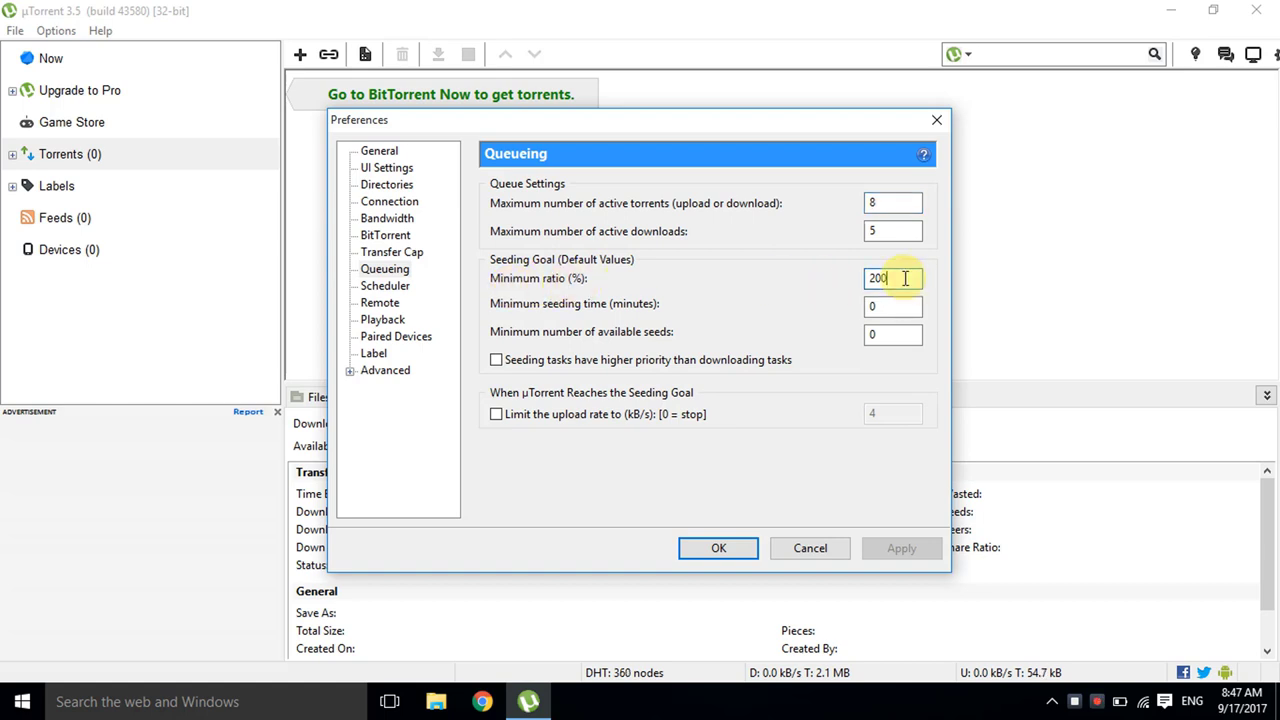
text(0)
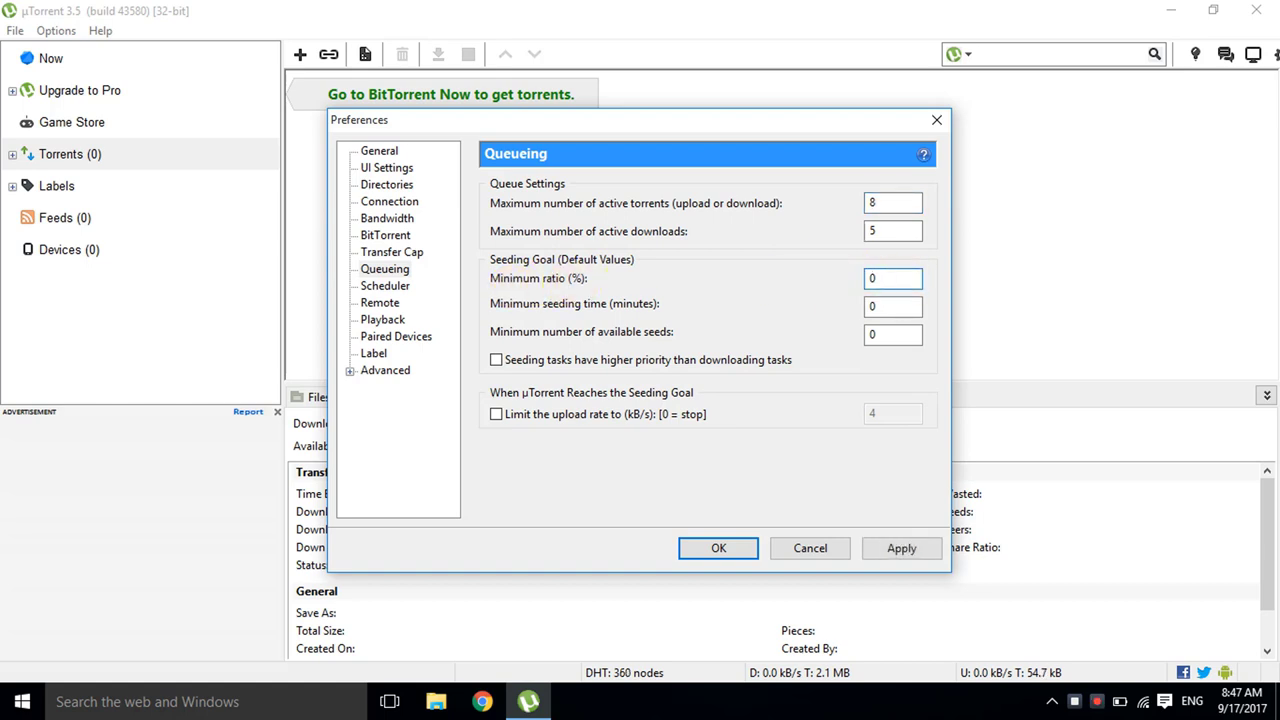
click(892, 278)
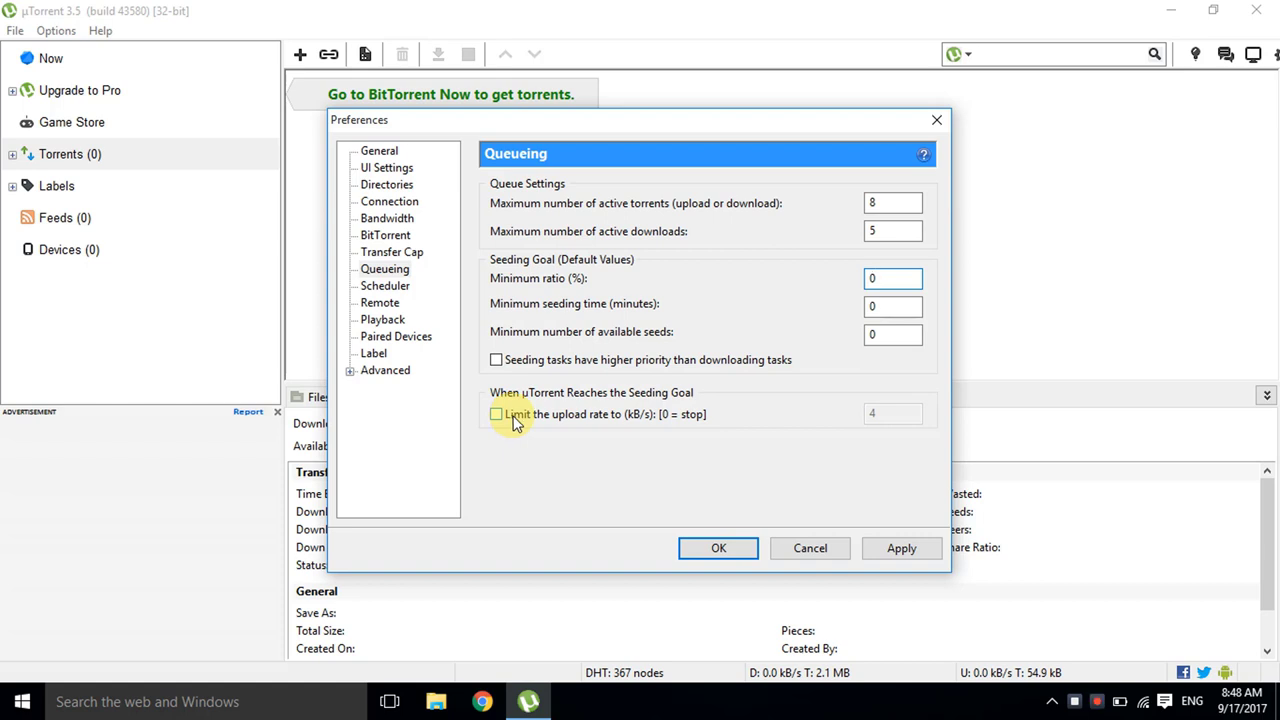
Limit upload rate to 0 kB/s after the seeding goal and confirm the preferences with OK
click(496, 414)
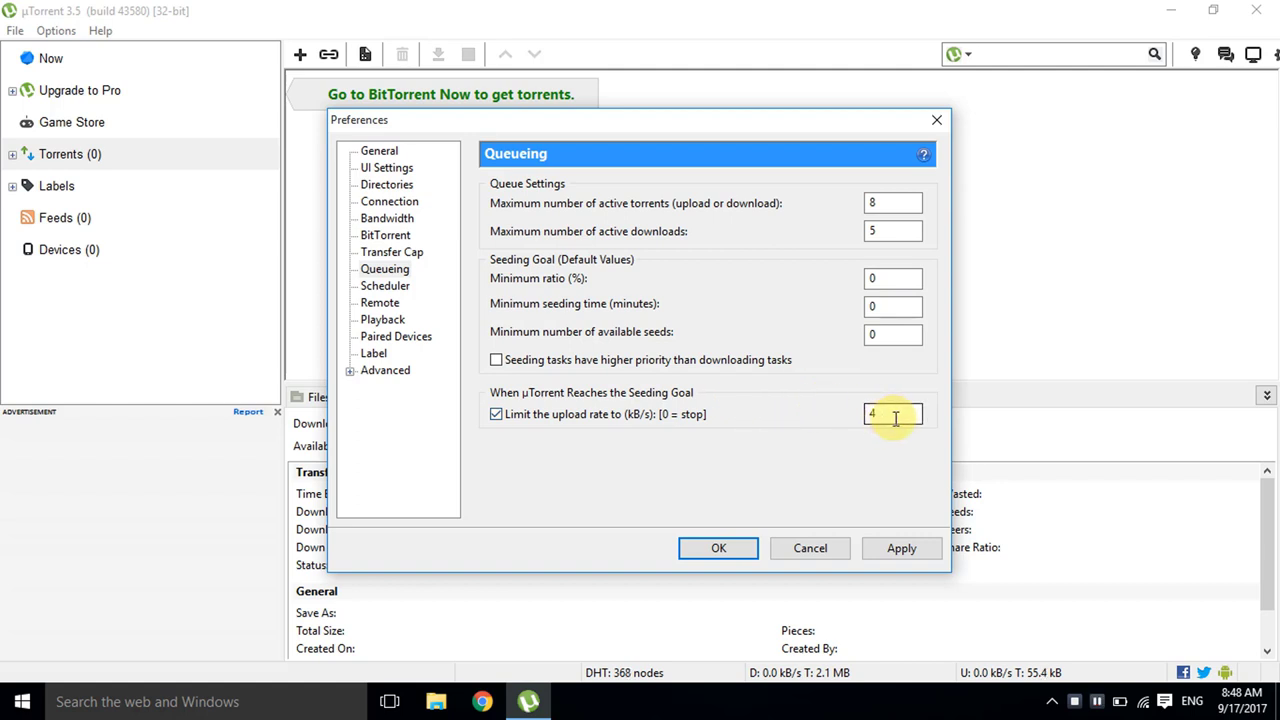
text(0)
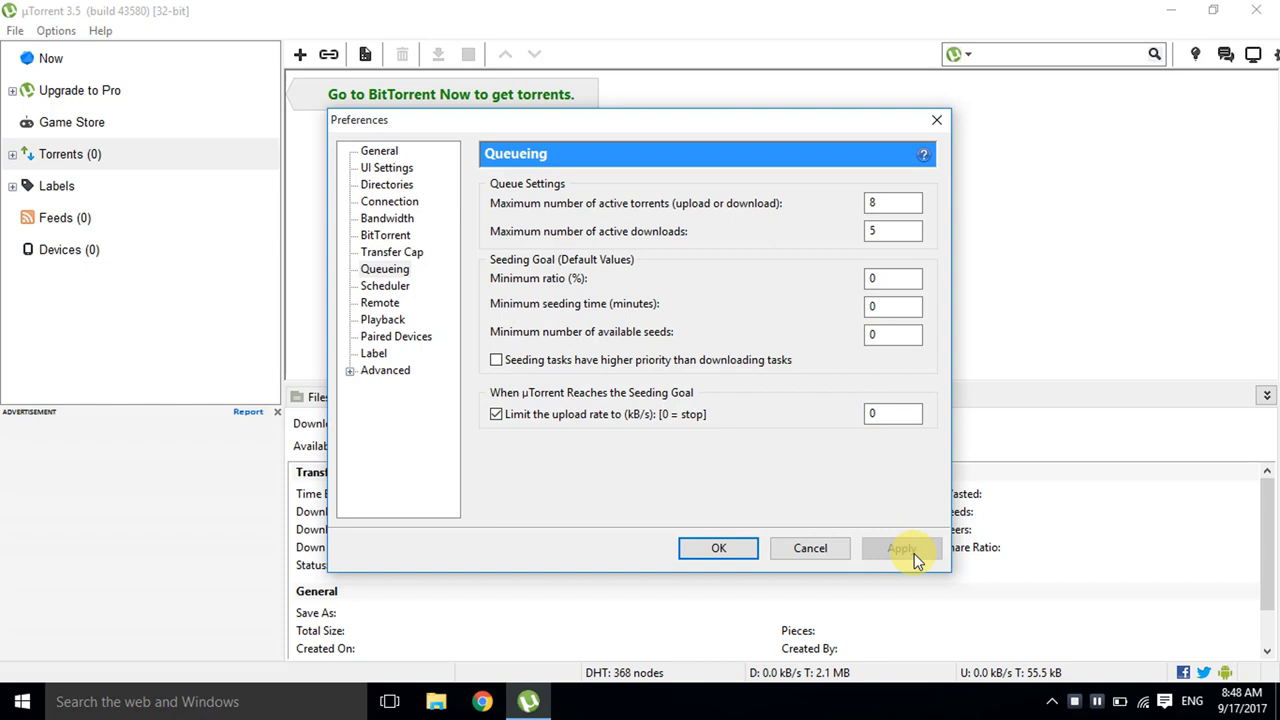
mouse_move(718, 548)
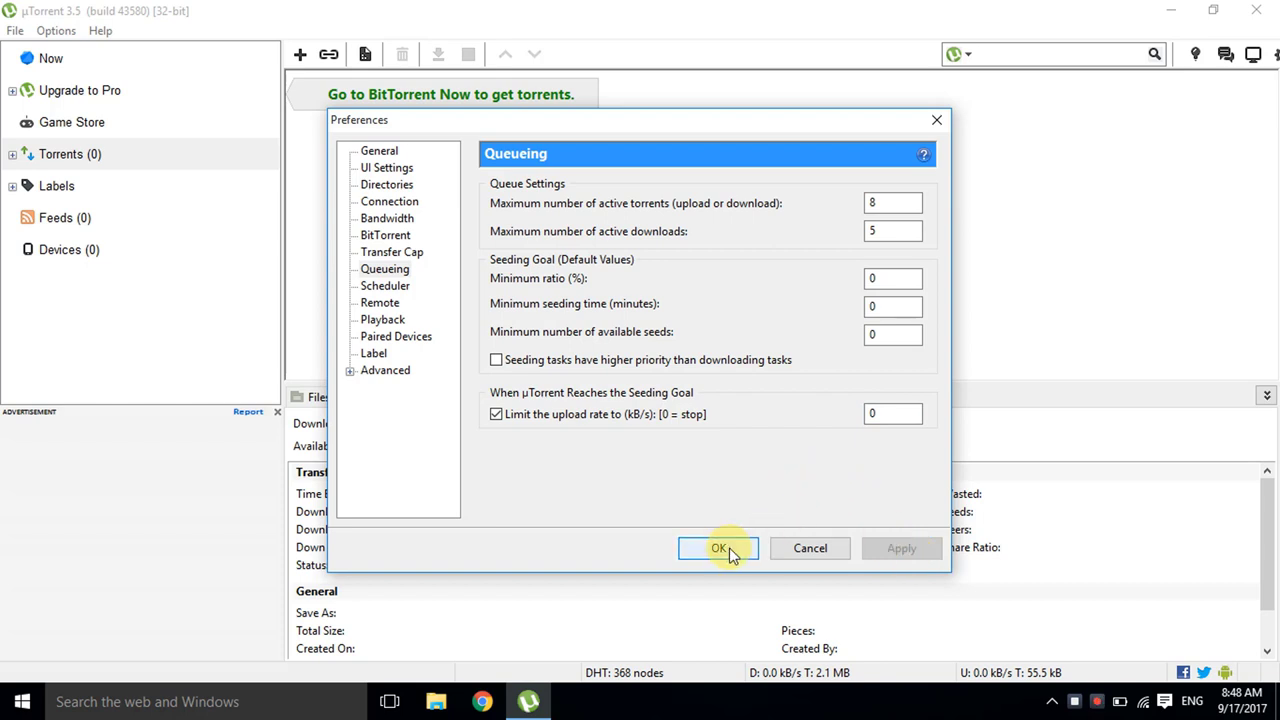
click(718, 548)
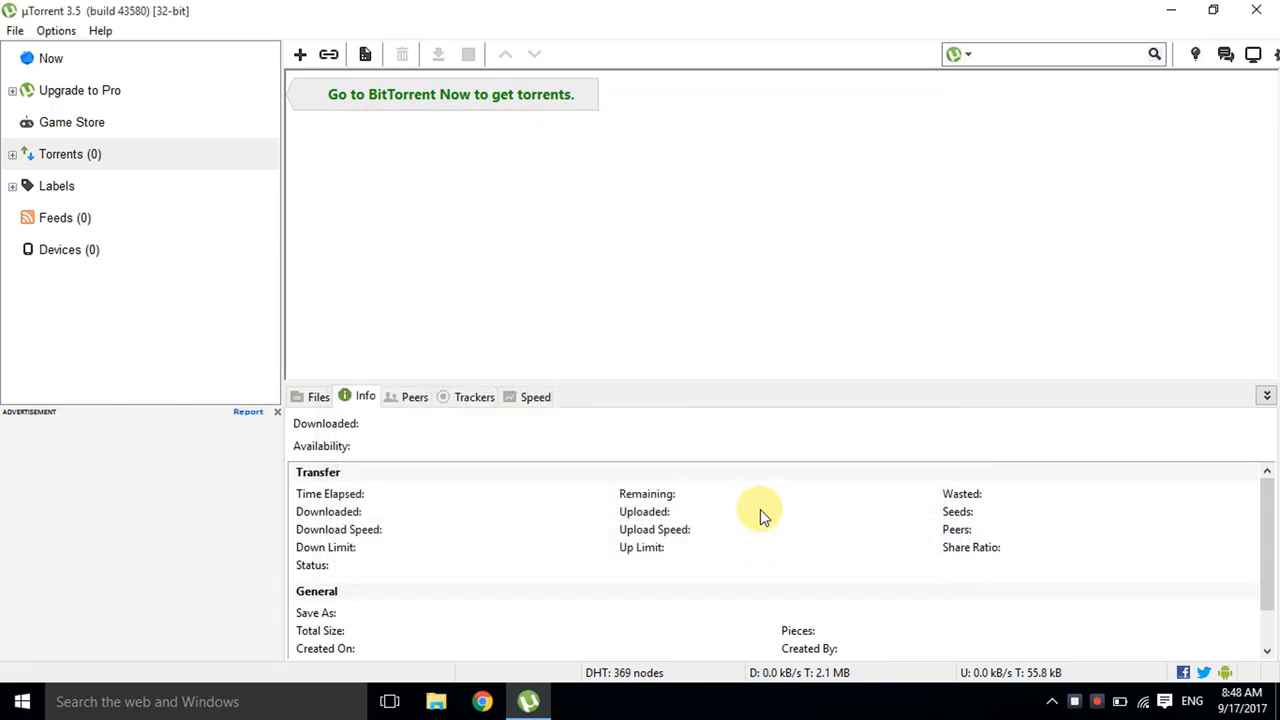
mouse_move(730, 216)
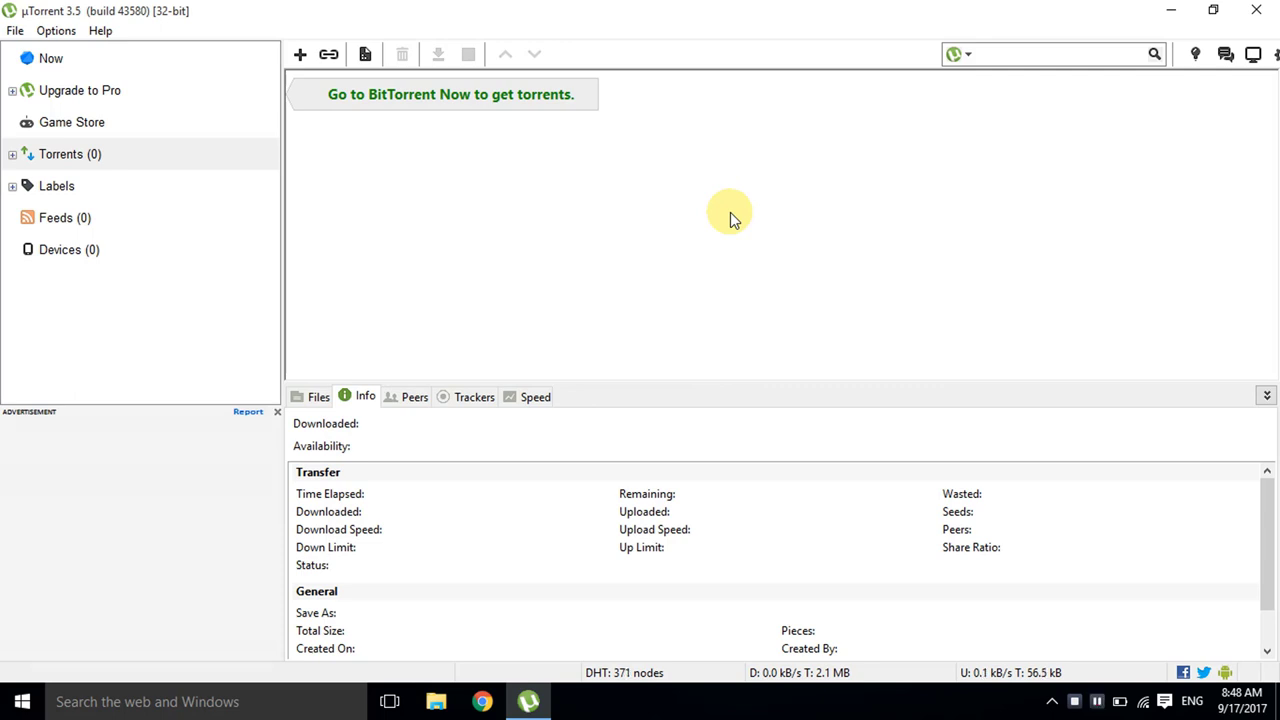
mouse_move(910, 316)
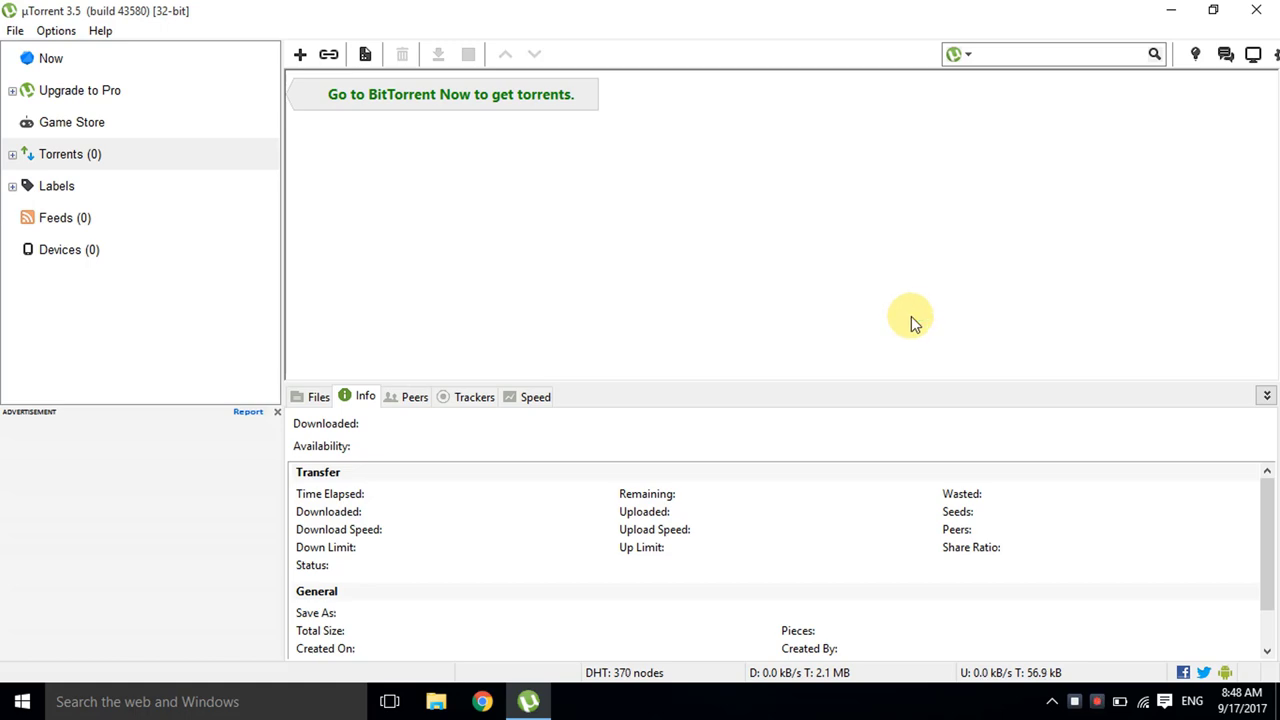